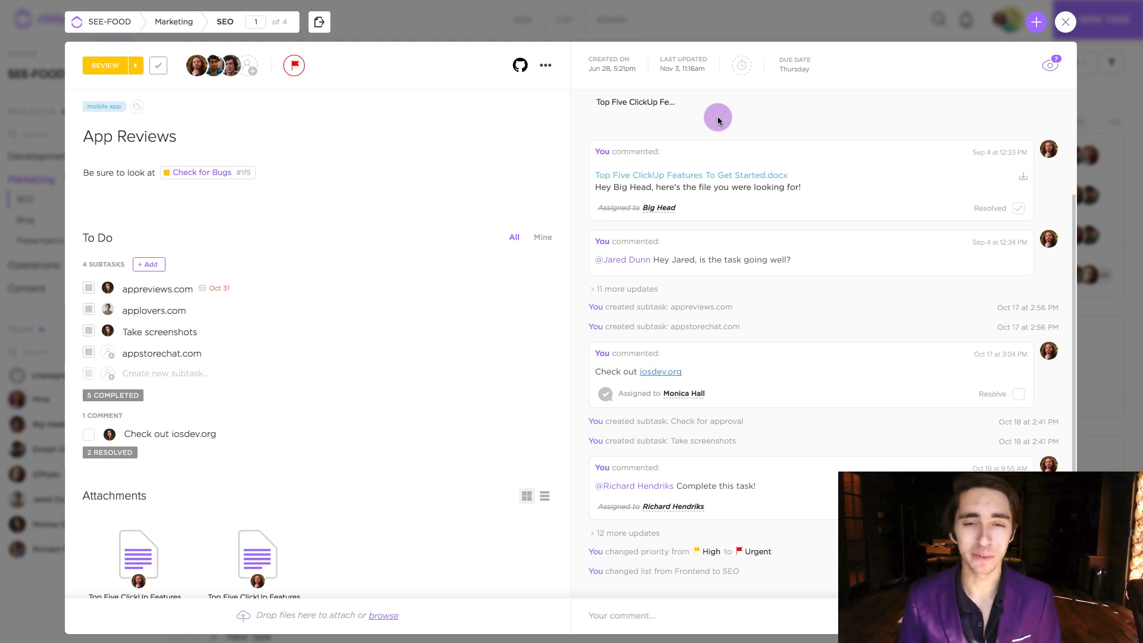
mouse_move(584, 120)
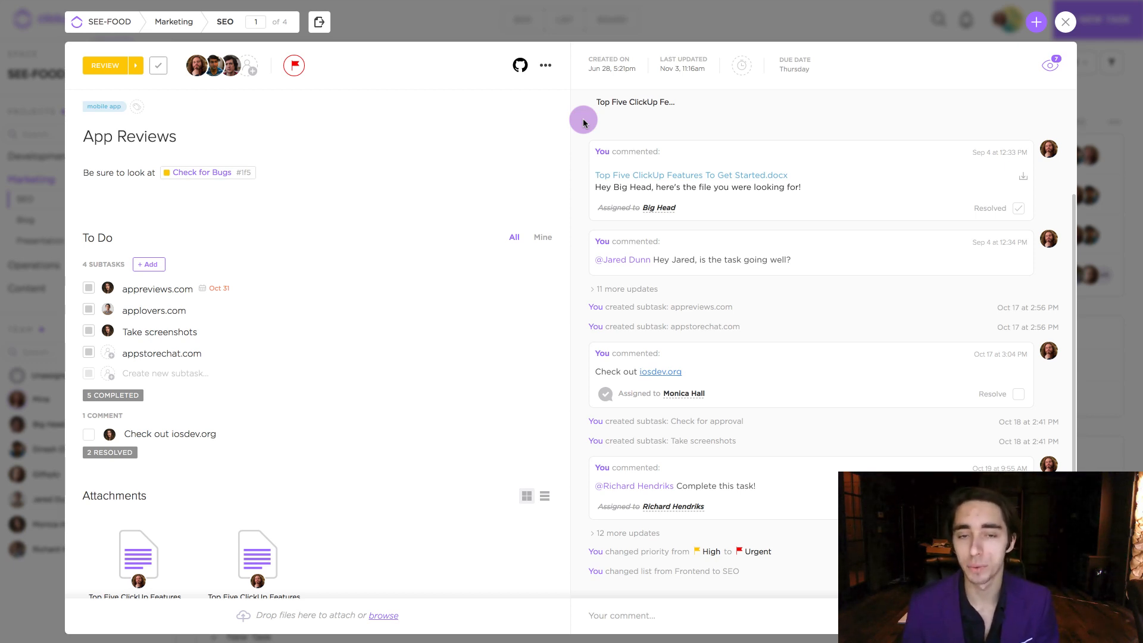
- Open time logging on App Reviews and enter a duration of 2 h 30 m
click(130, 136)
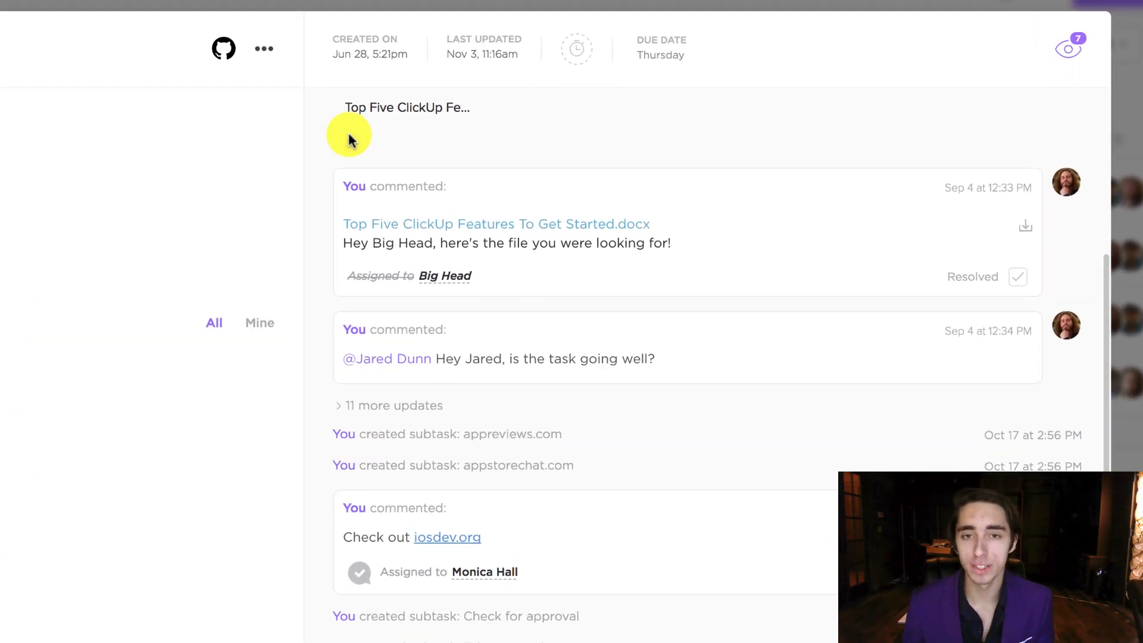
mouse_move(575, 49)
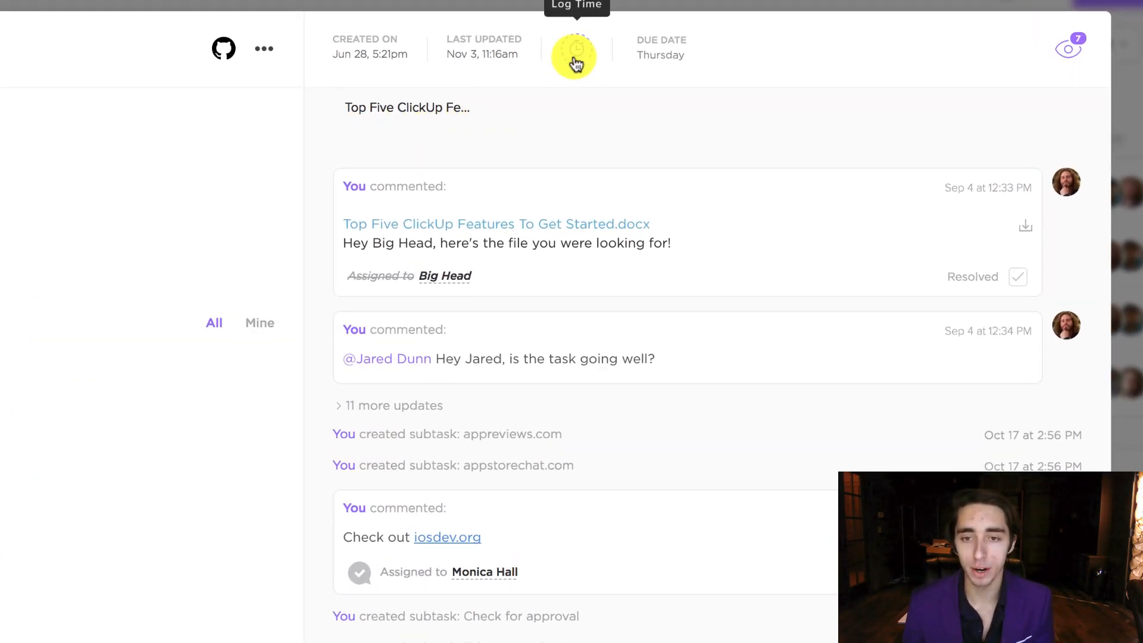
click(575, 56)
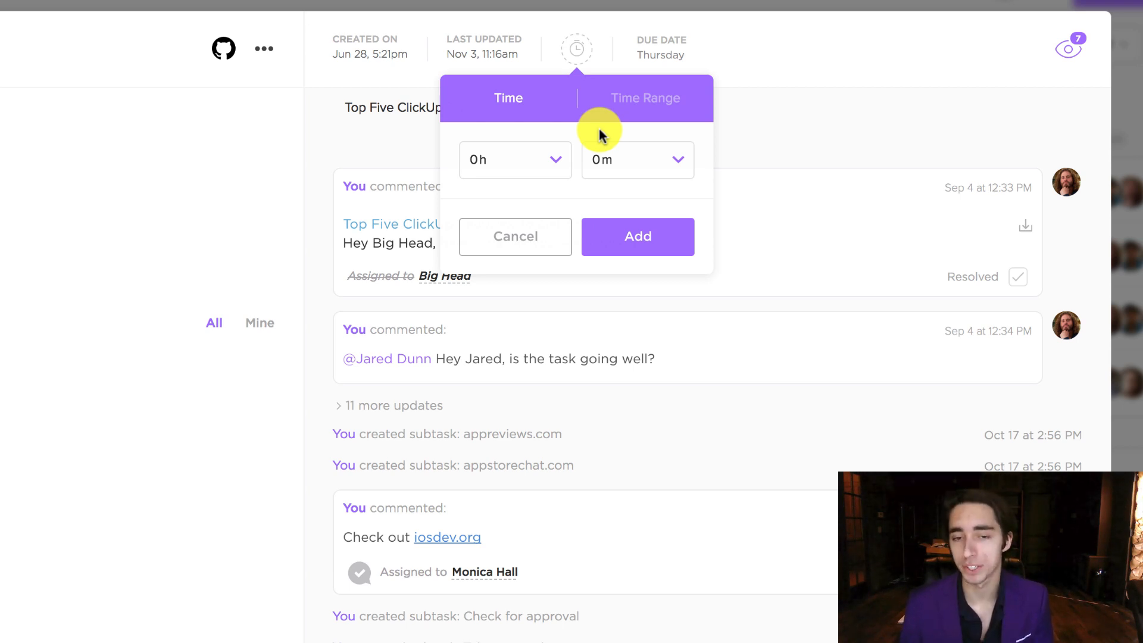
click(515, 159)
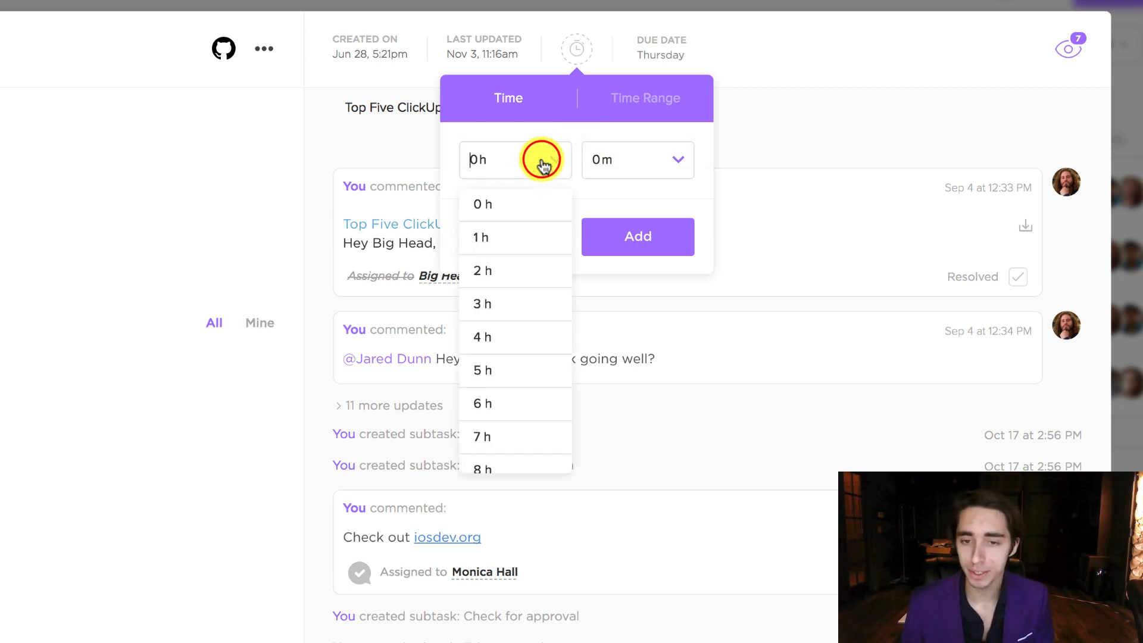
click(482, 271)
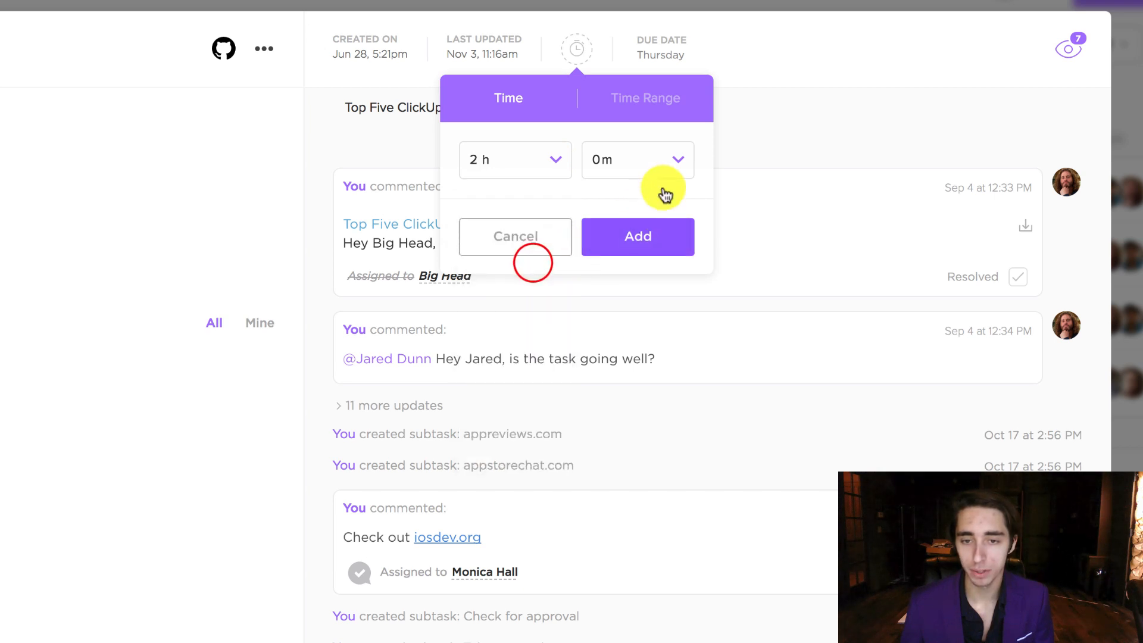
click(636, 160)
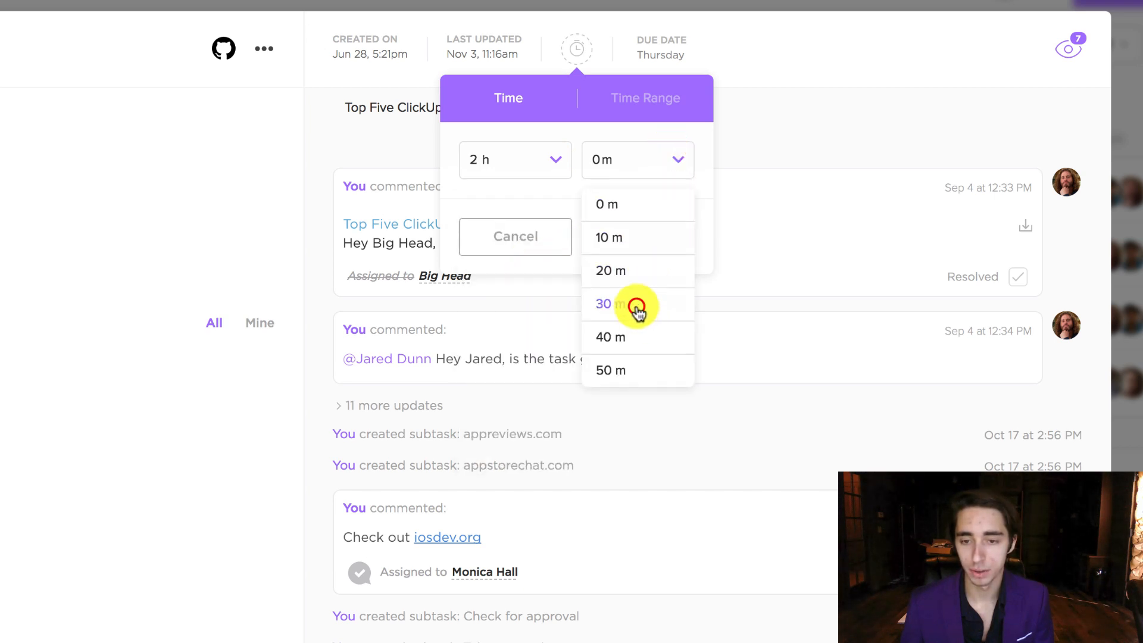
click(603, 304)
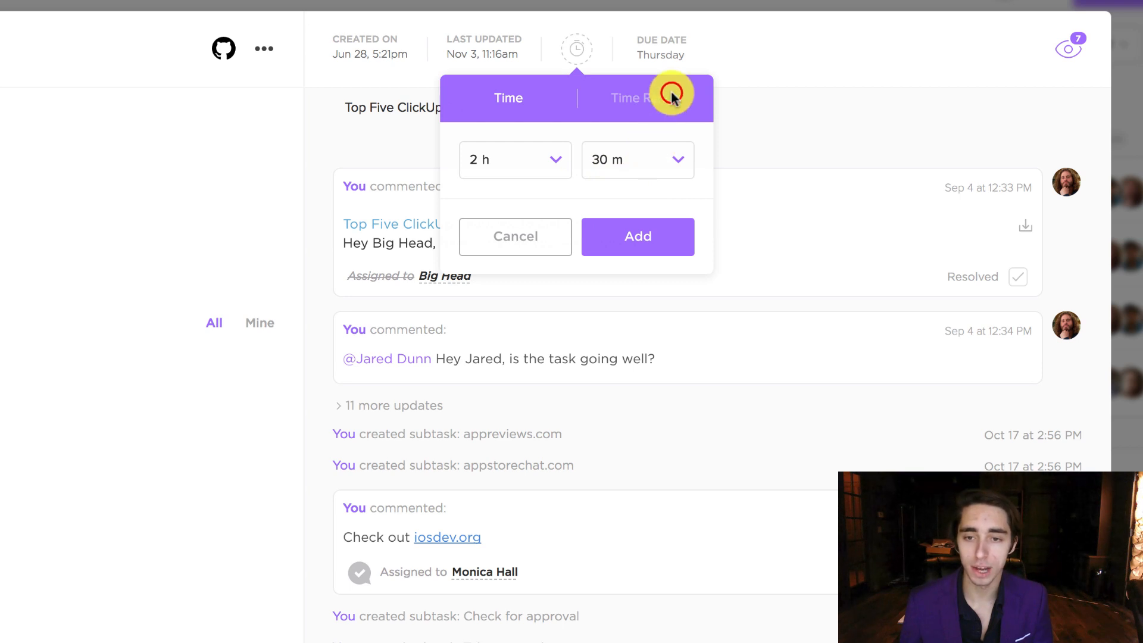
- Add a 07:00–10:30 AM time range on November 7, 2017 to the task
click(644, 98)
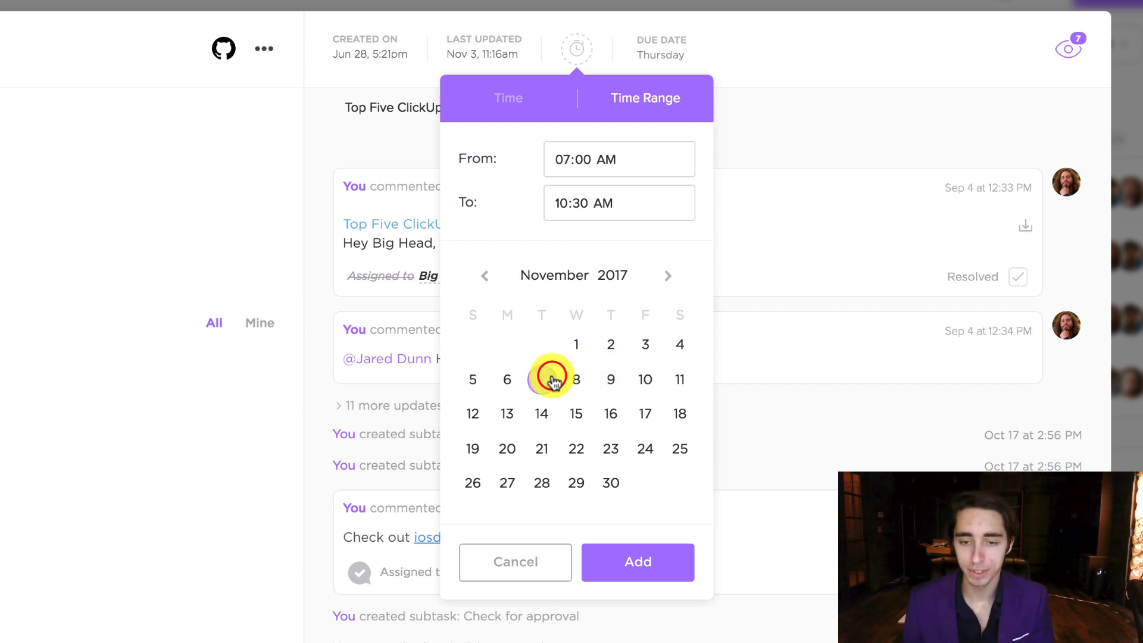
click(542, 379)
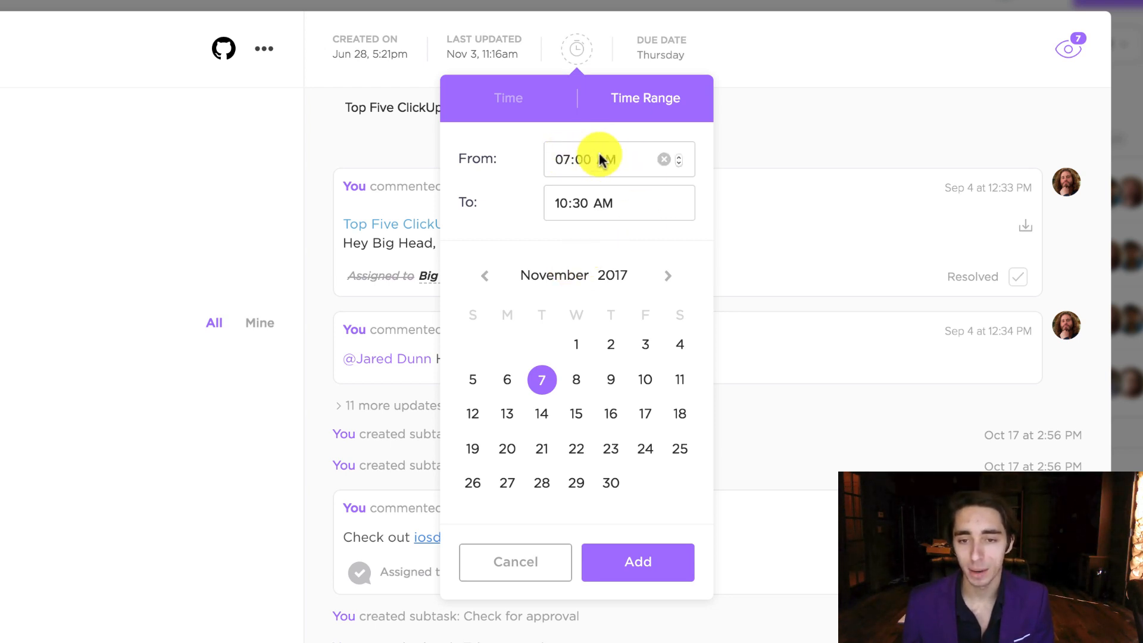
click(597, 202)
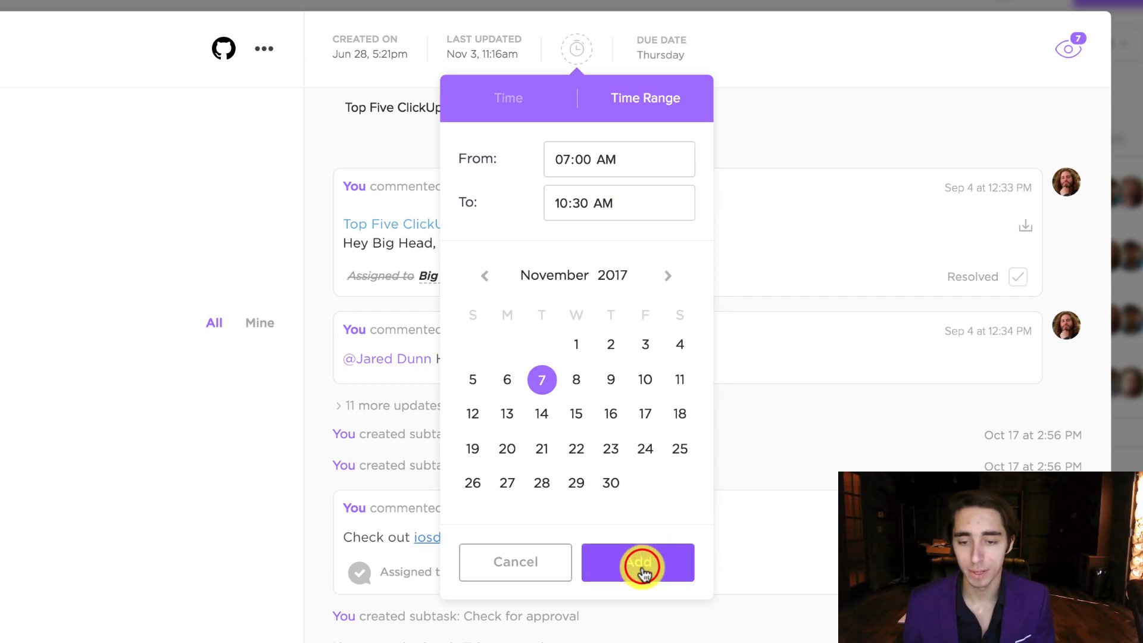
click(637, 562)
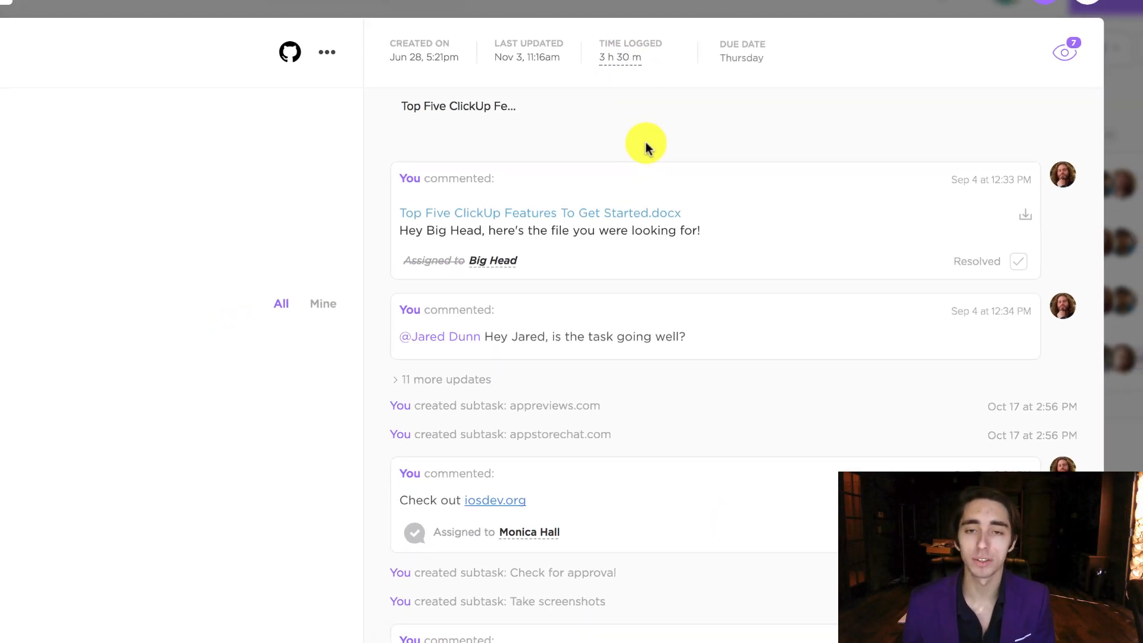